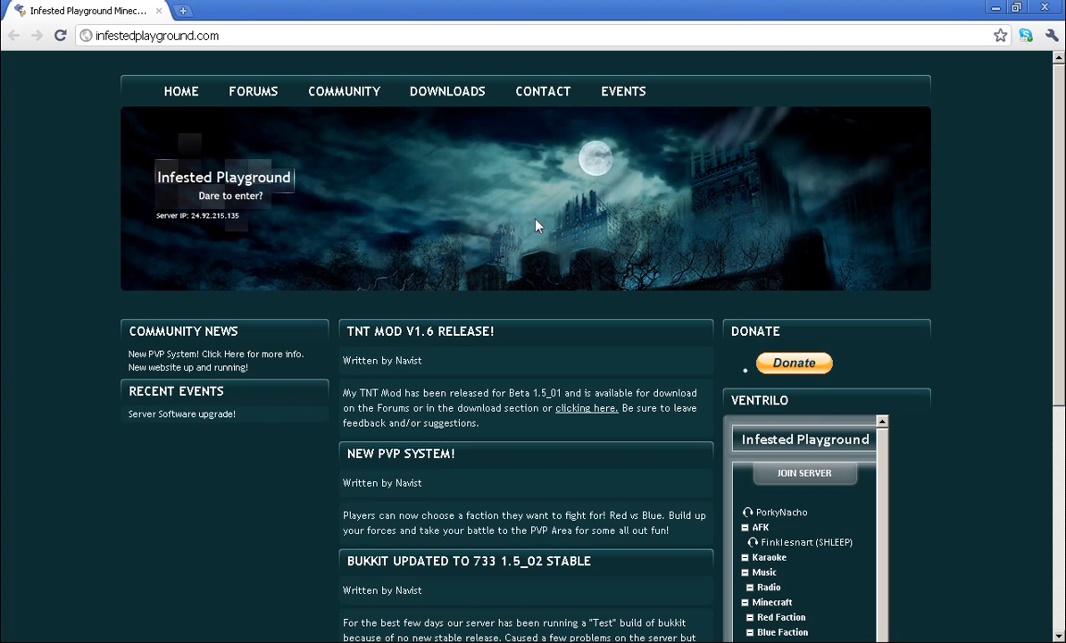
- Navigate the forums to the TNT Mod v1.6 topic and download the mod for 1.5_01
left_click(254, 91)
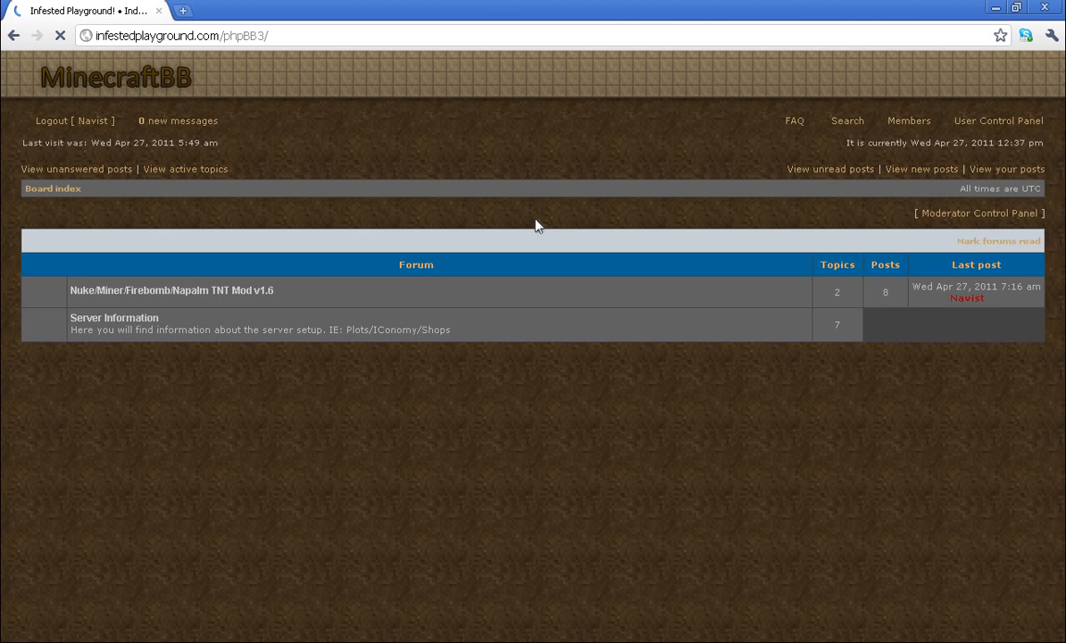
left_click(172, 290)
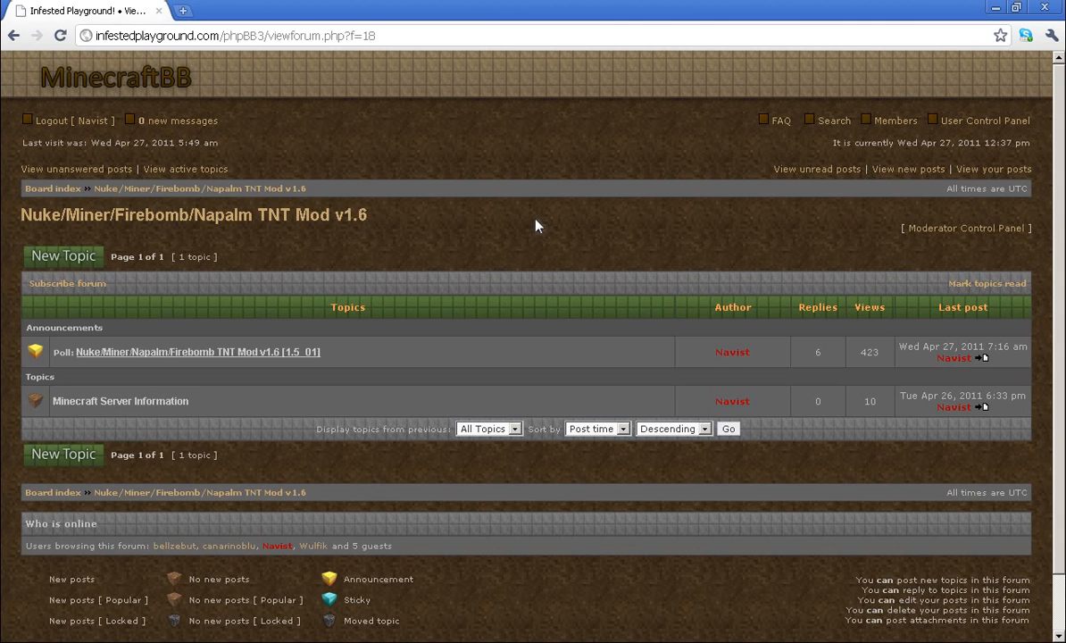
left_click(198, 351)
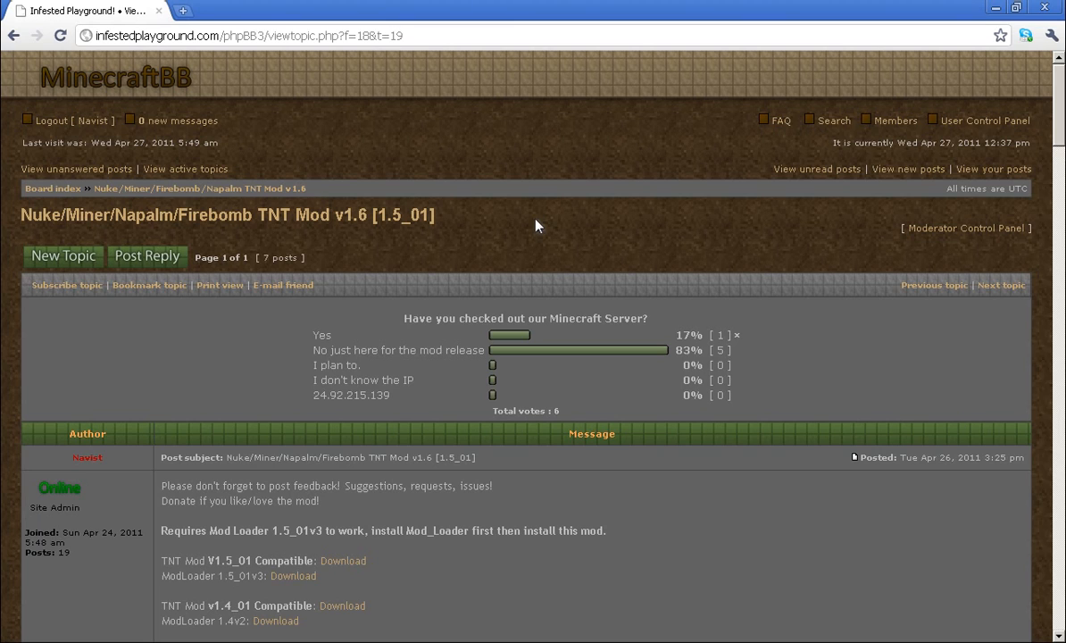
scroll("down", 3)
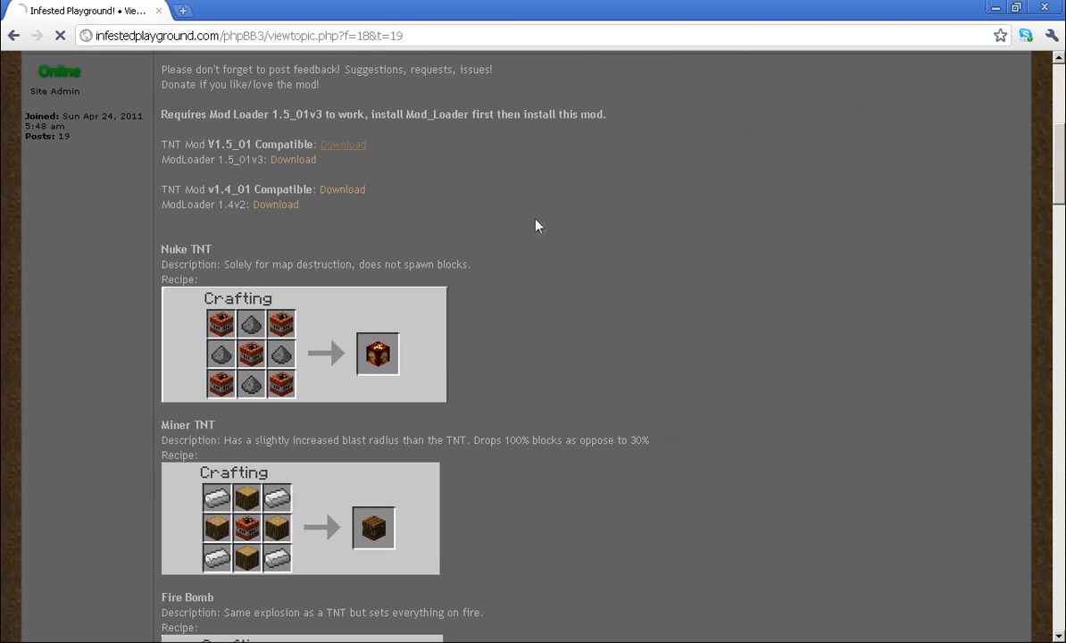
left_click(343, 143)
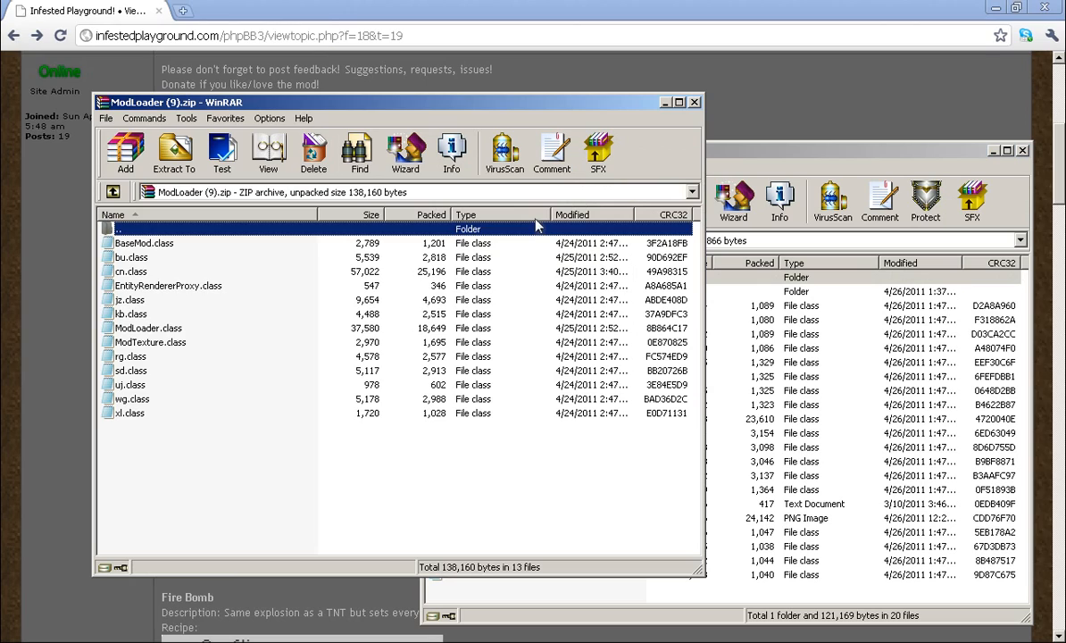
- Bring up the Run dialog from the Start menu to enter %appdata%
left_click(11, 635)
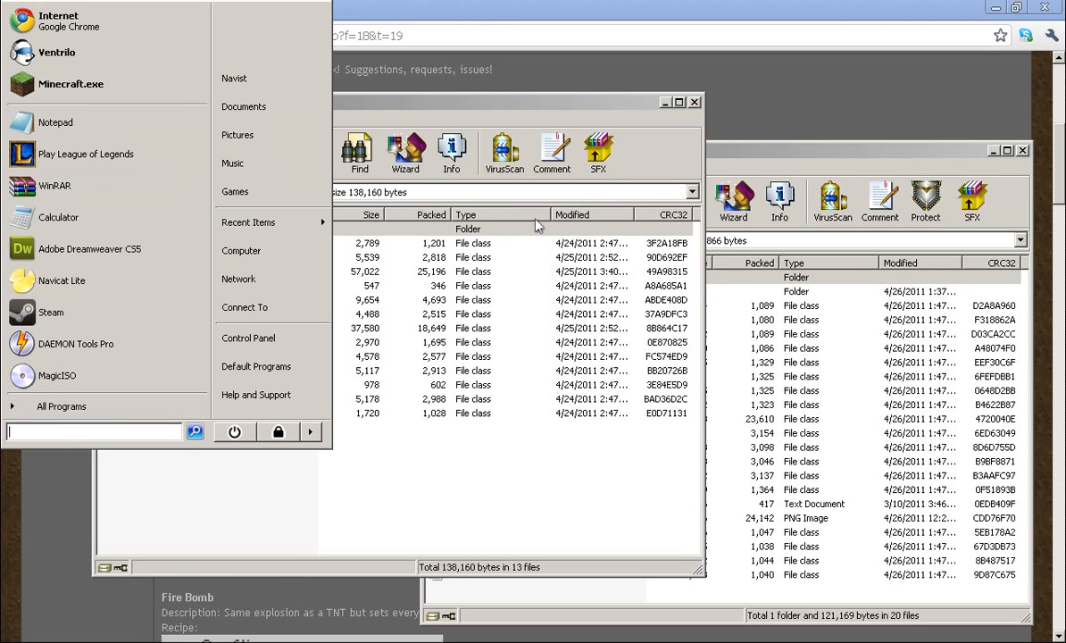
mouse_move(241, 250)
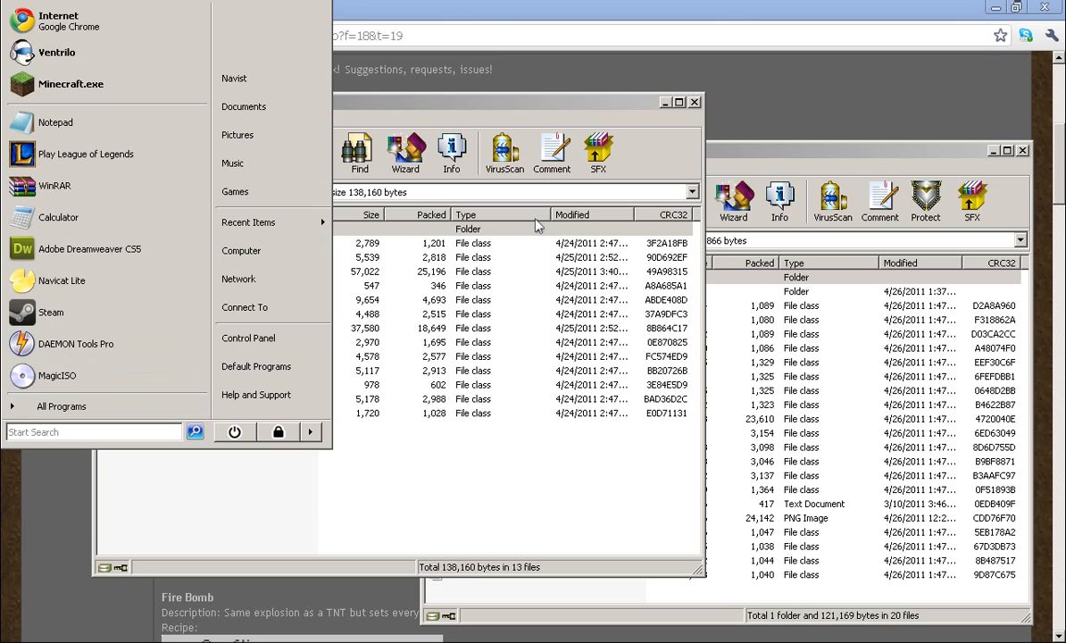
type("r")
type("%appdata%")
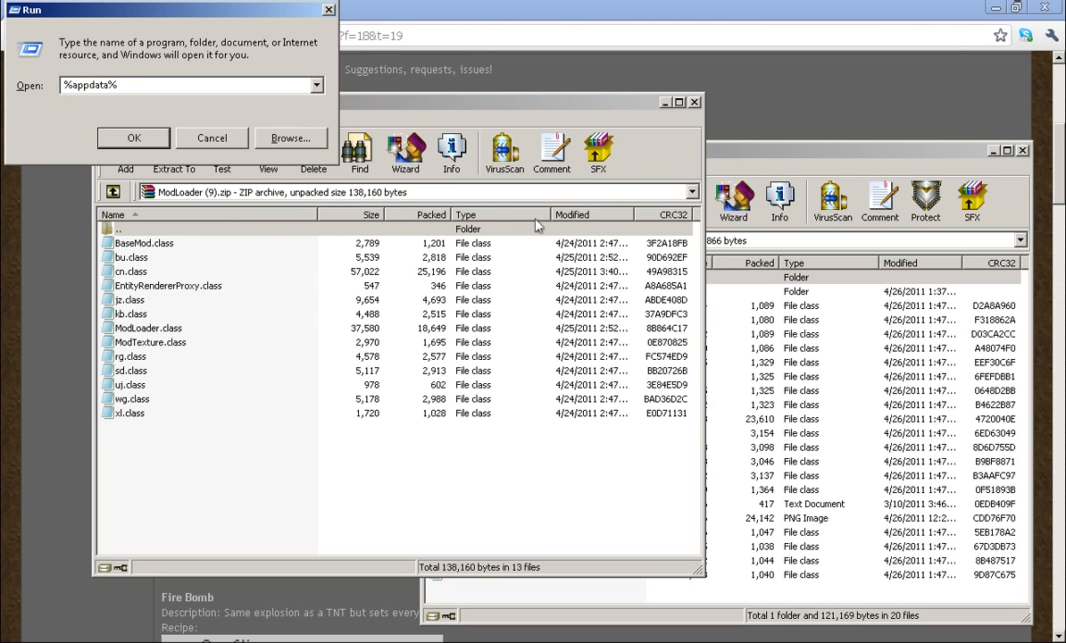
- Browse Roaming > .minecraft > bin and select minecraft.jar
left_click(134, 137)
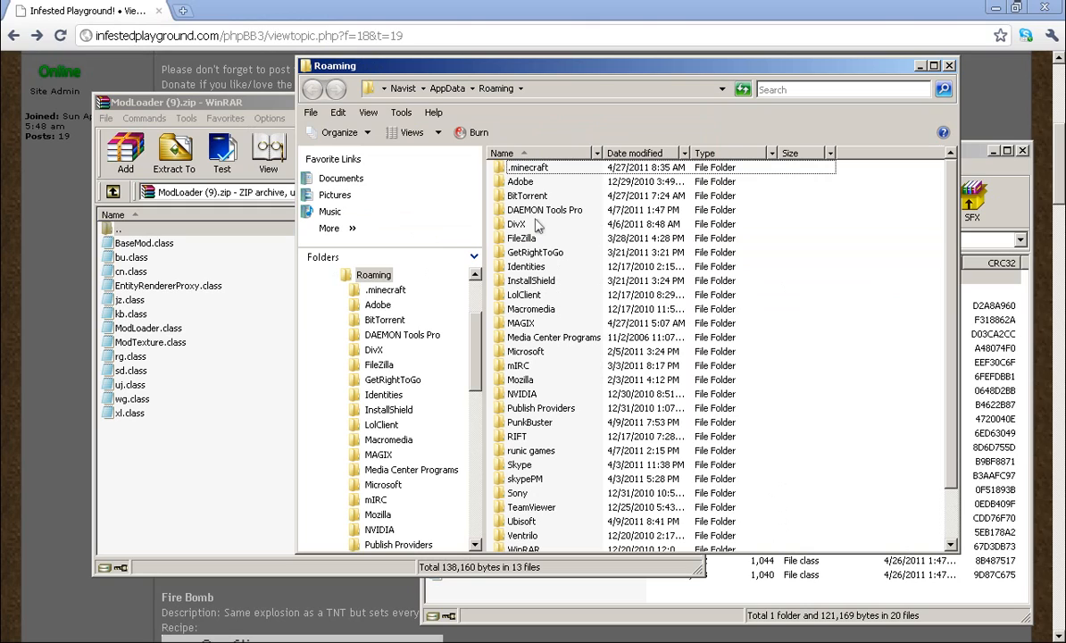
left_click(527, 168)
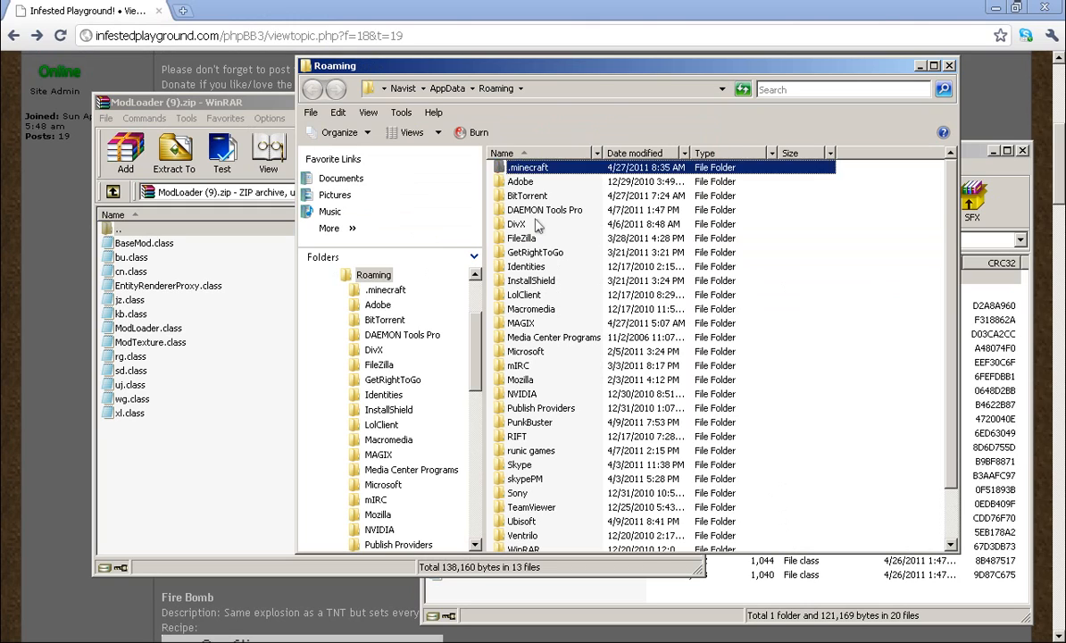
double_click(527, 167)
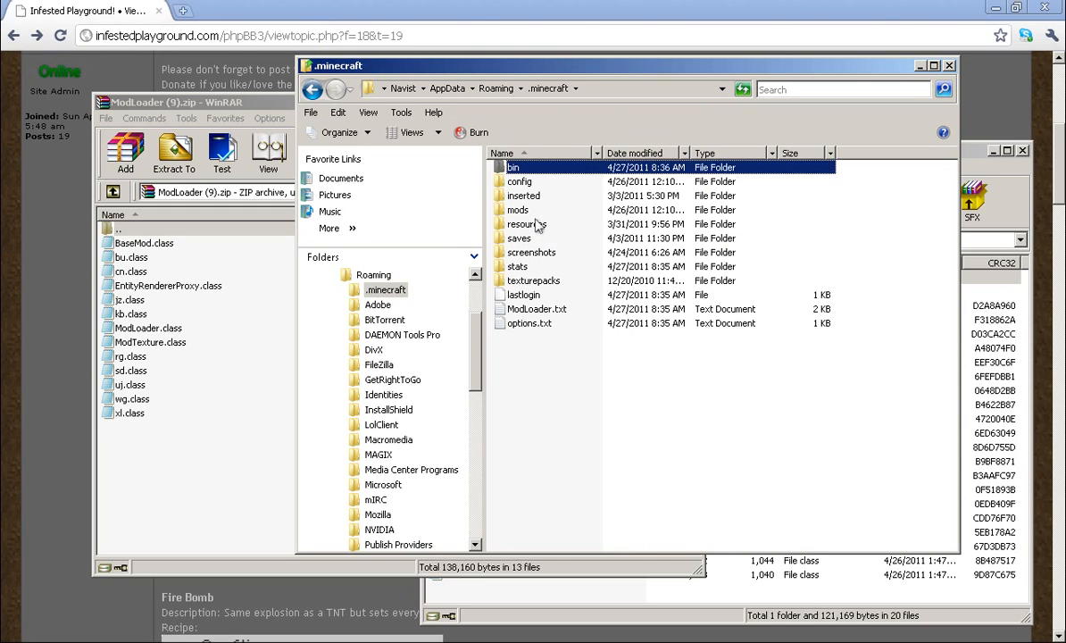
double_click(514, 167)
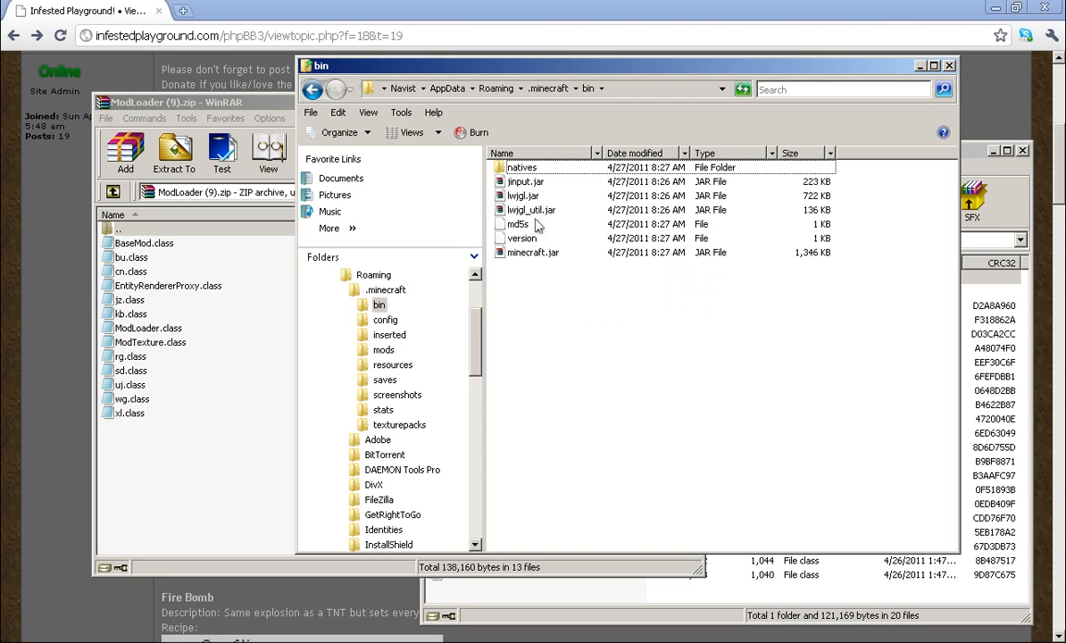
left_click(533, 252)
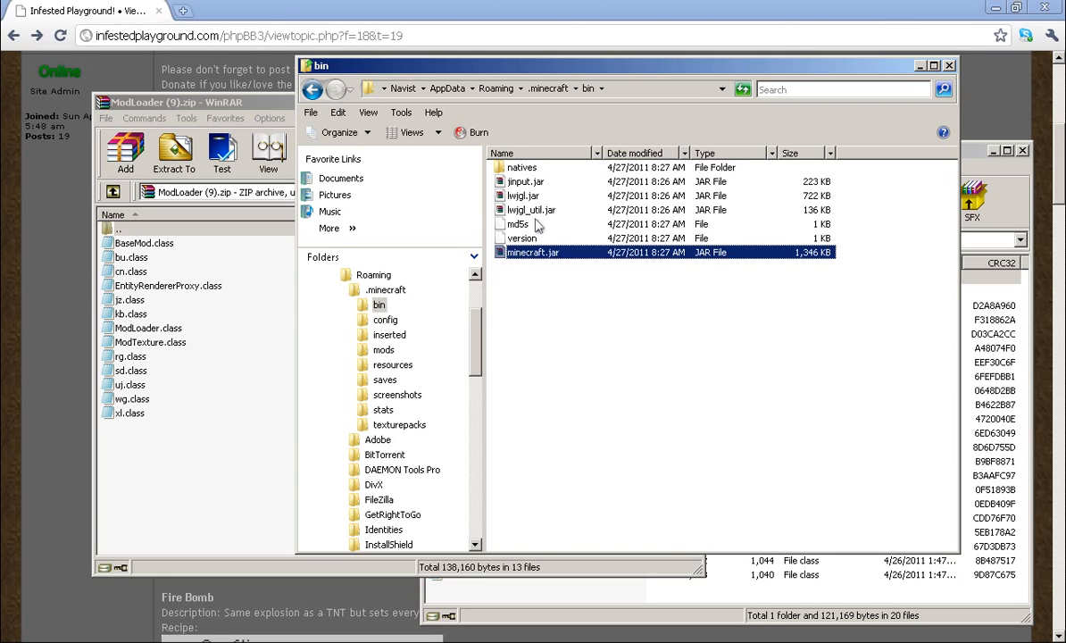
- Open minecraft.jar as an archive with WinRAR archiver
right_click(533, 252)
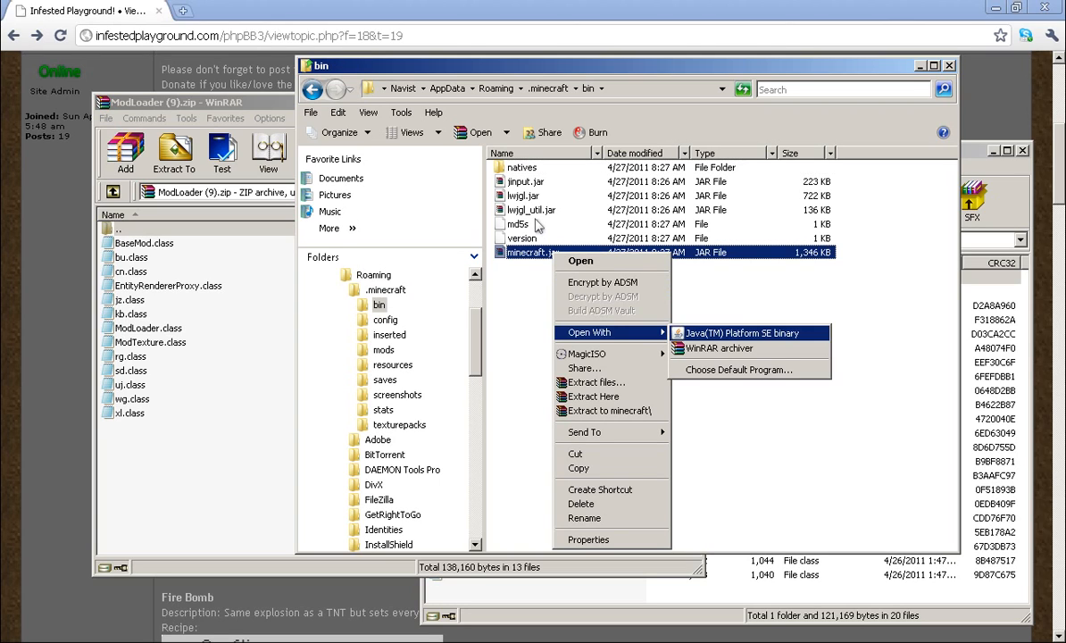
left_click(718, 349)
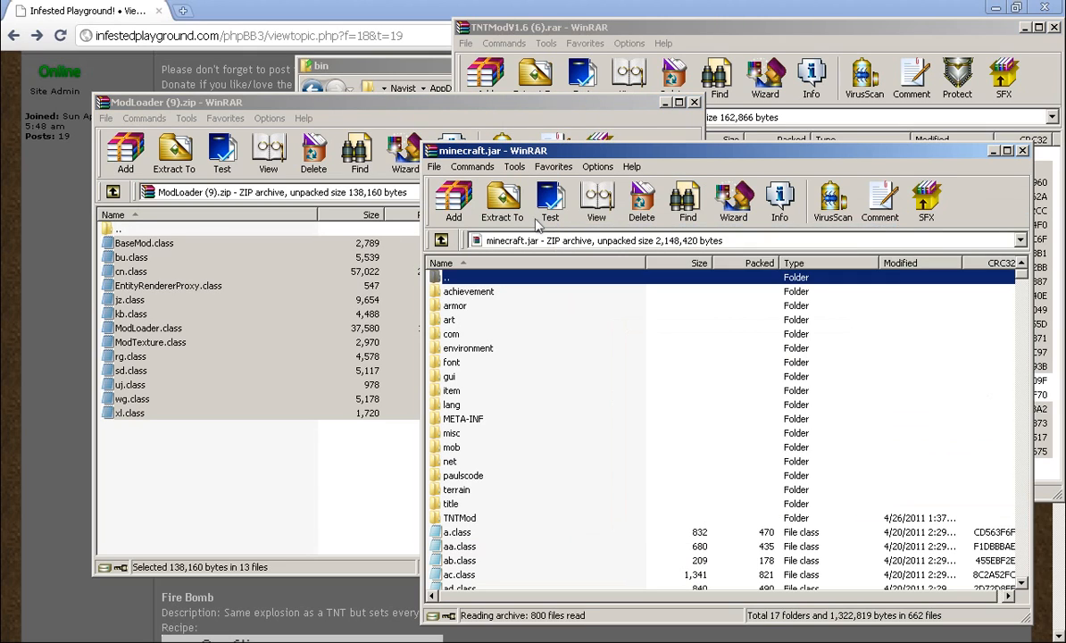
- Delete the META-INF folder from minecraft.jar, confirming with Yes
left_click(462, 418)
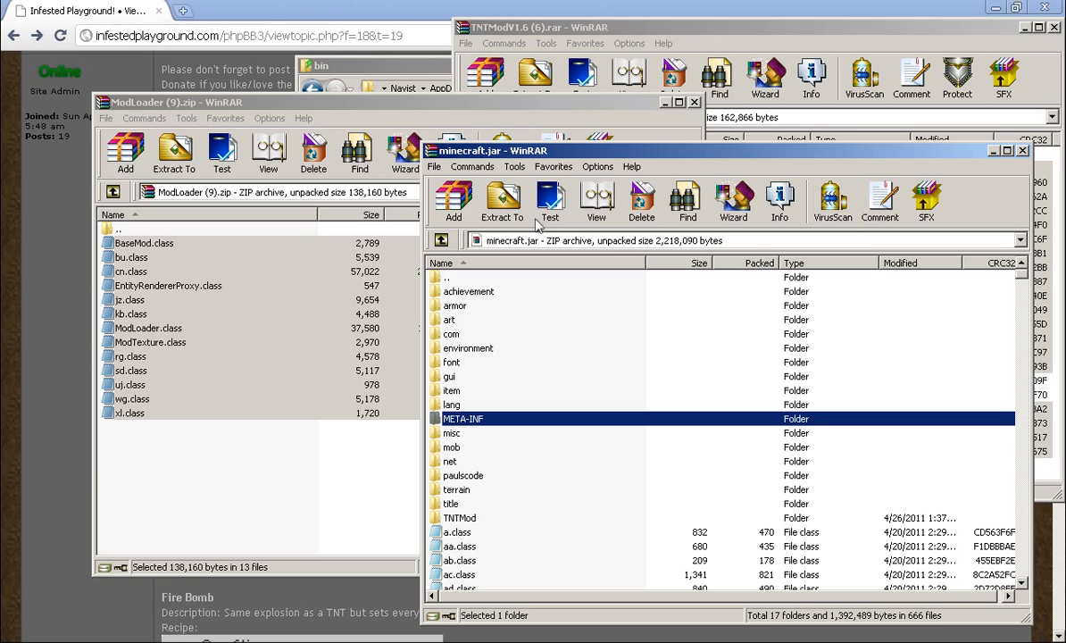
left_click(641, 200)
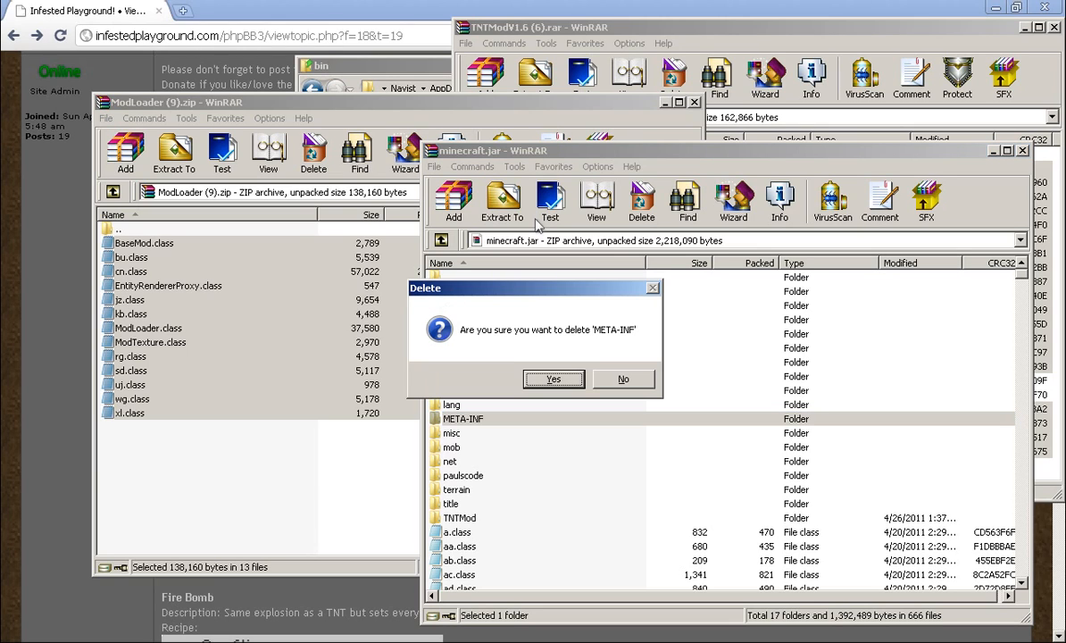
left_click(554, 379)
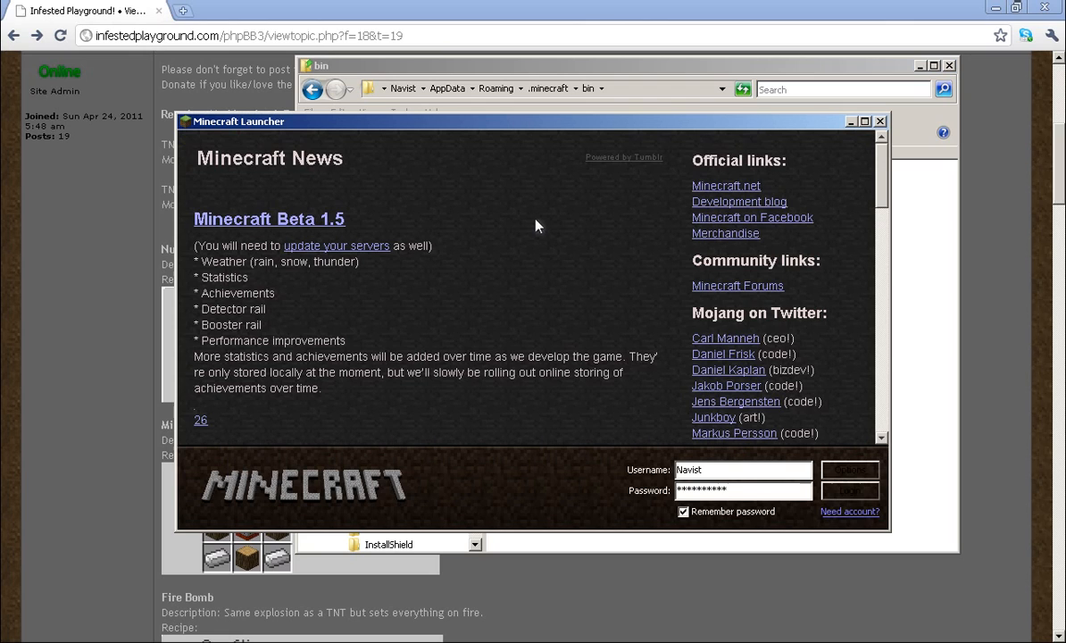
- Log in from the Minecraft Launcher and load the New World save
left_click(848, 489)
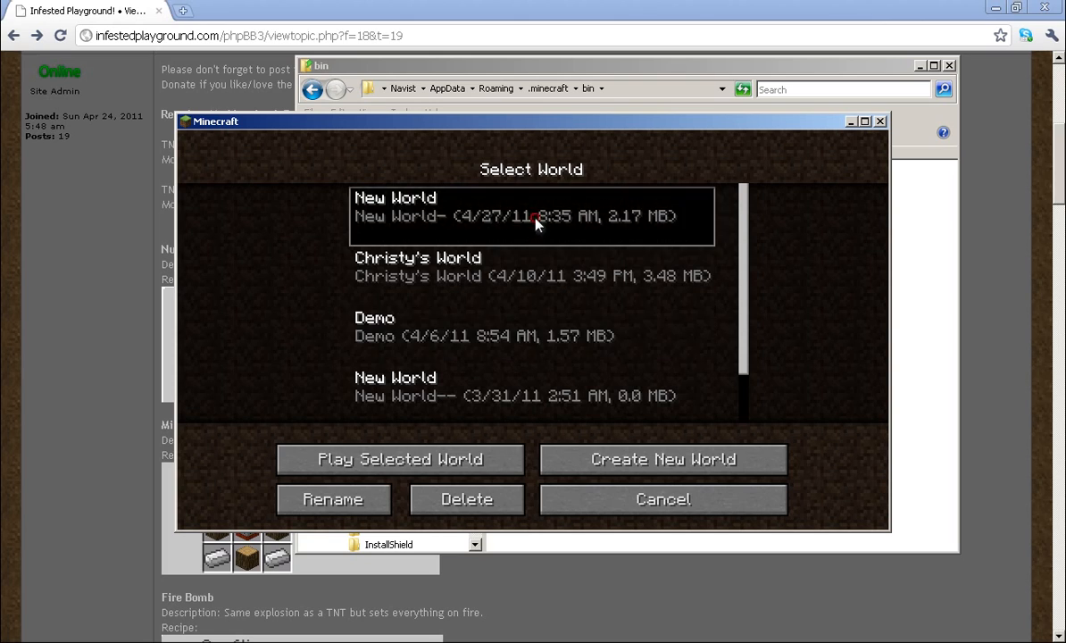
left_click(400, 459)
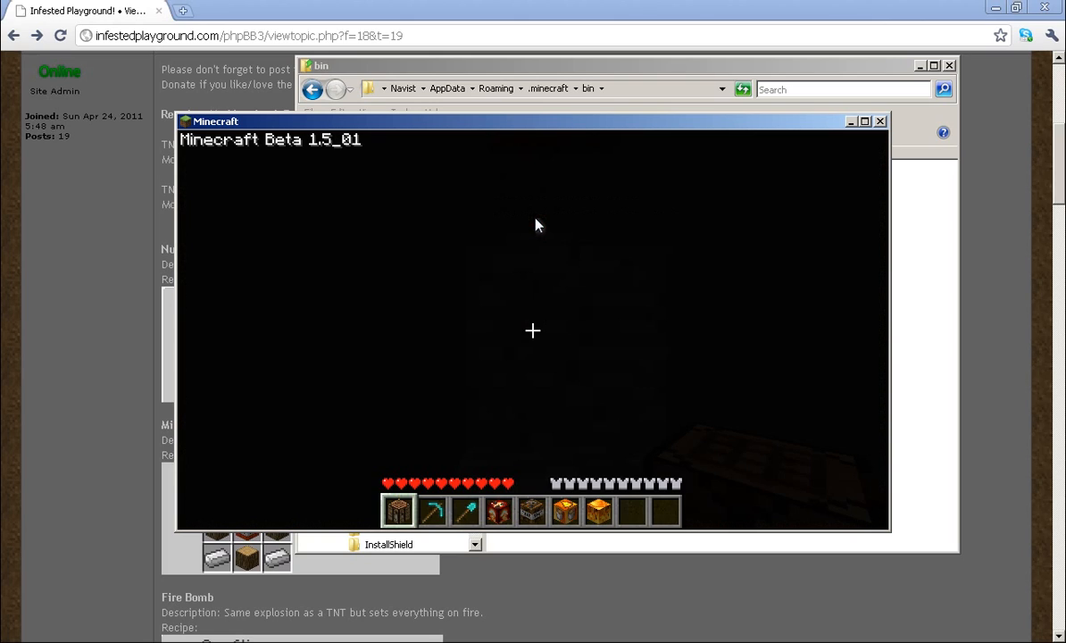